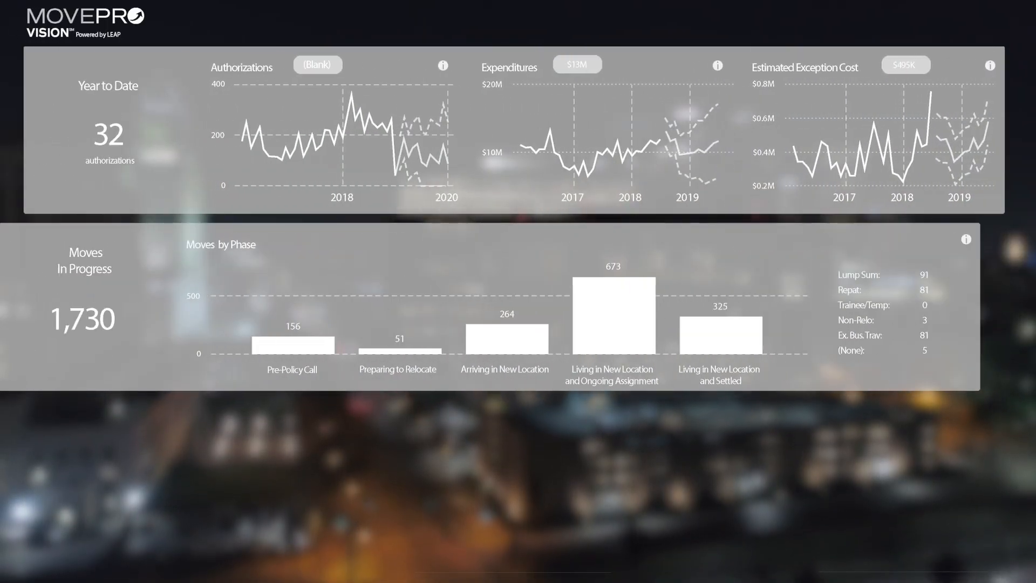
pyautogui.scroll(-3)
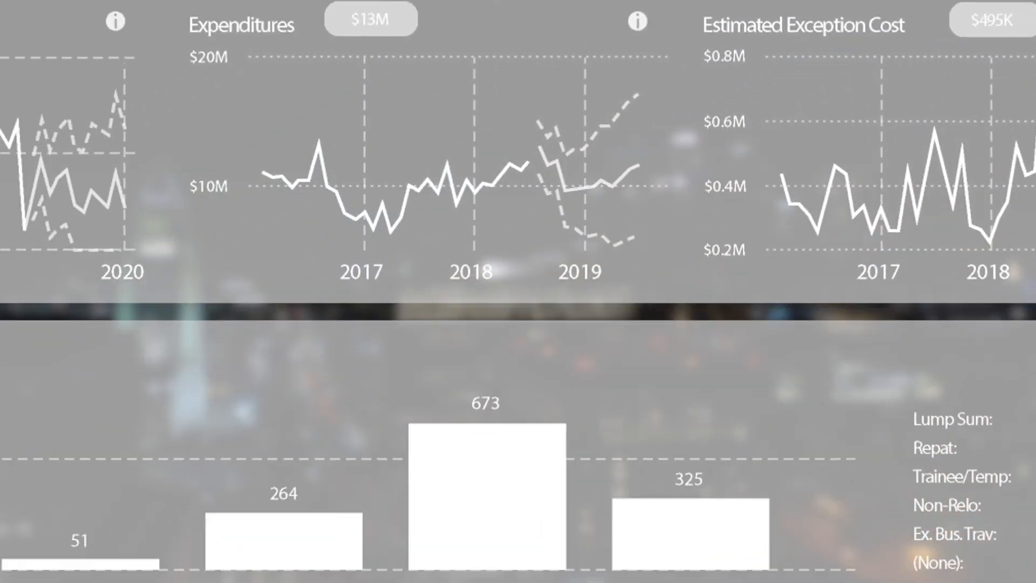
pyautogui.scroll(-3)
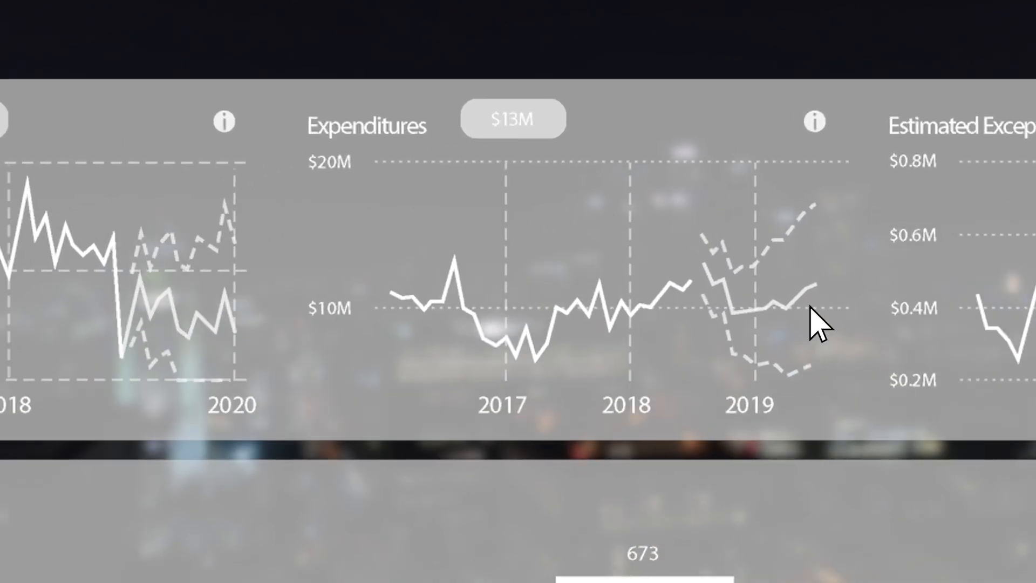
pyautogui.moveTo(800, 311)
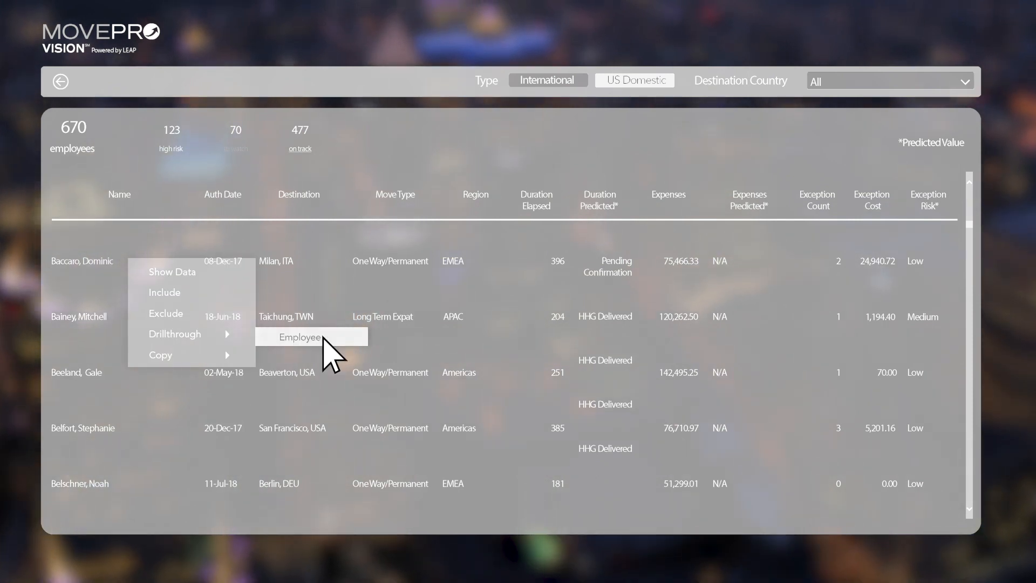
pyautogui.click(303, 337)
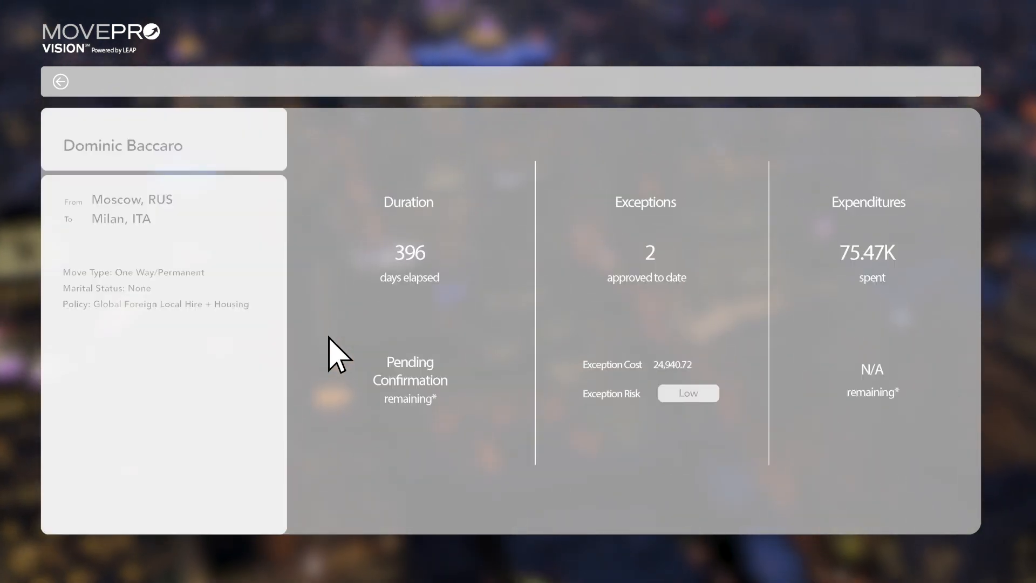